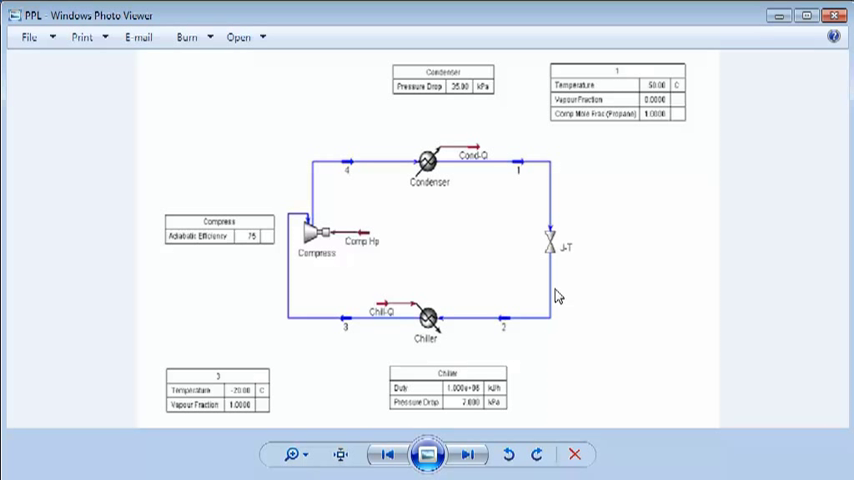
pyautogui.moveTo(540, 304)
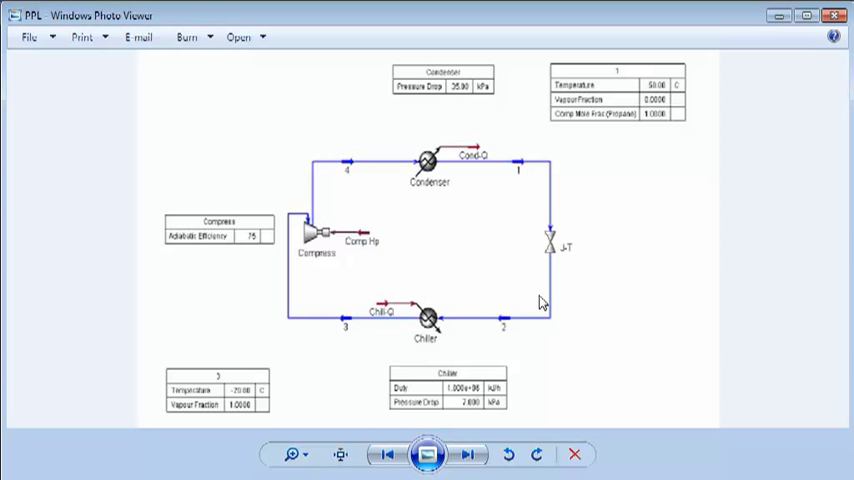
pyautogui.moveTo(496, 320)
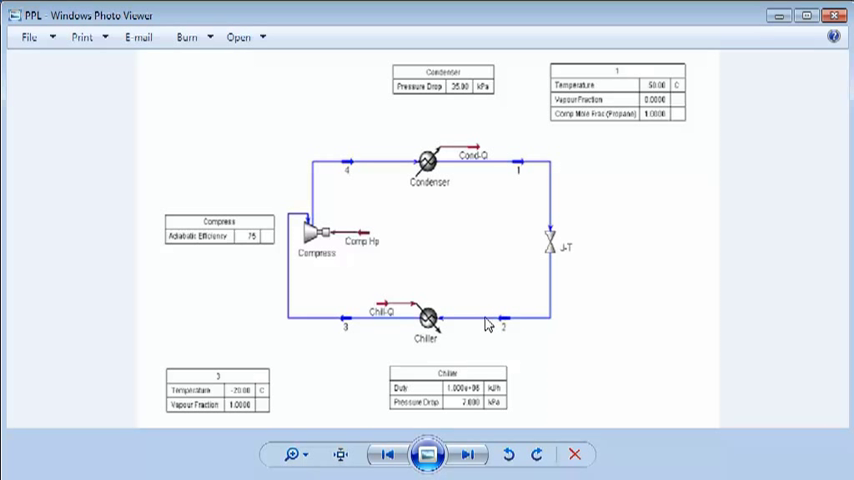
pyautogui.moveTo(416, 356)
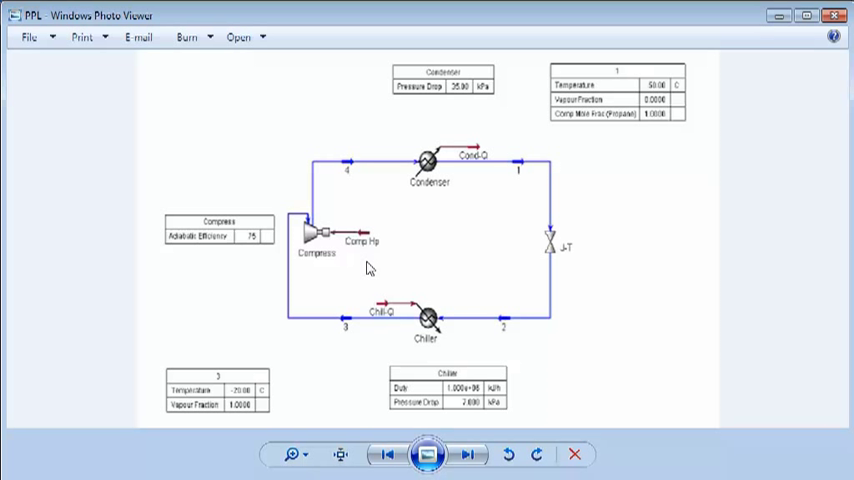
pyautogui.moveTo(420, 284)
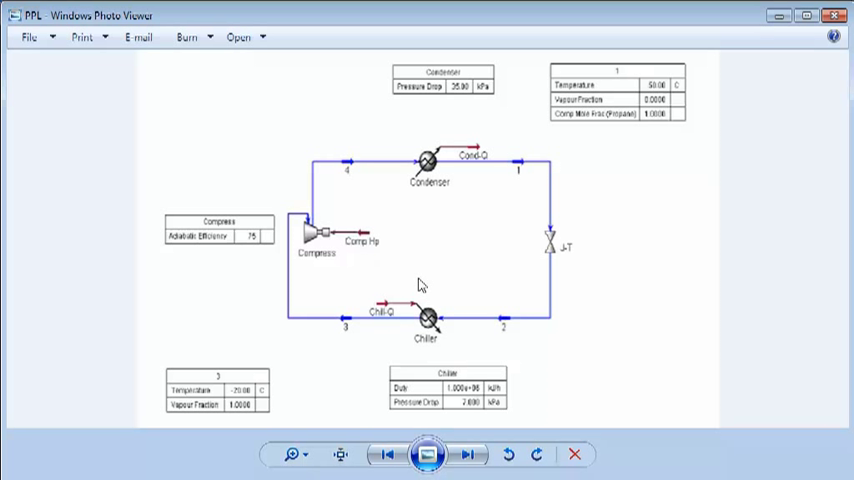
pyautogui.moveTo(452, 316)
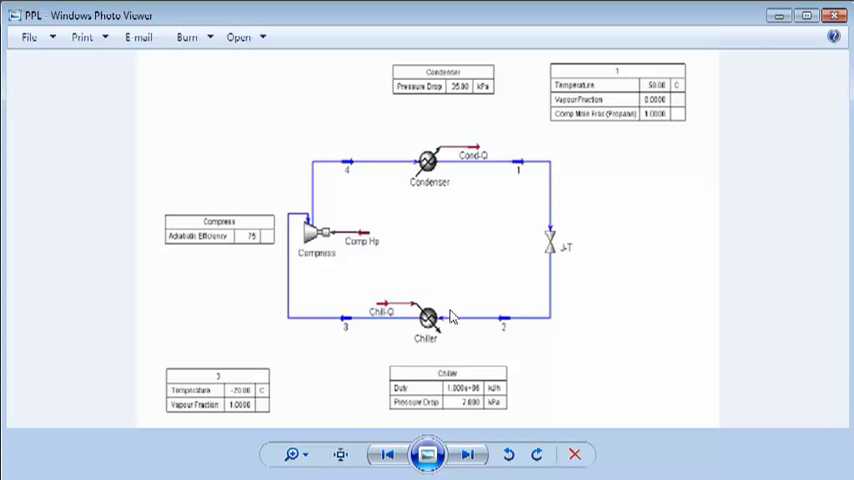
pyautogui.moveTo(296, 264)
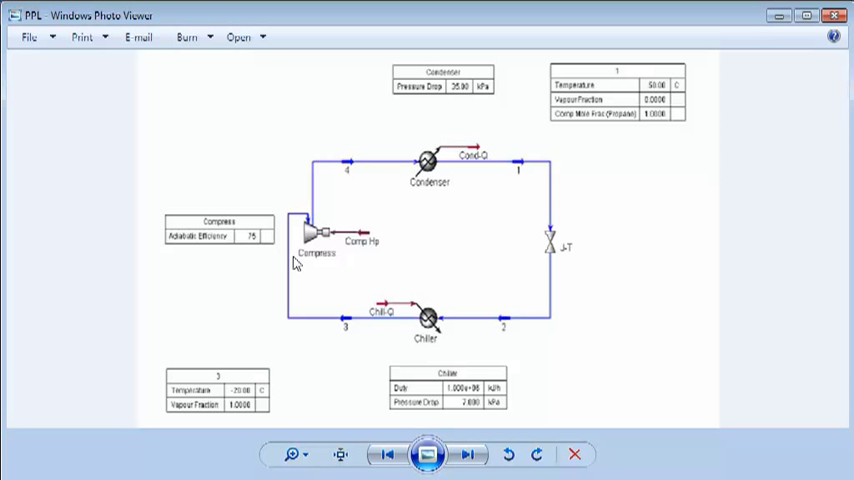
pyautogui.moveTo(452, 194)
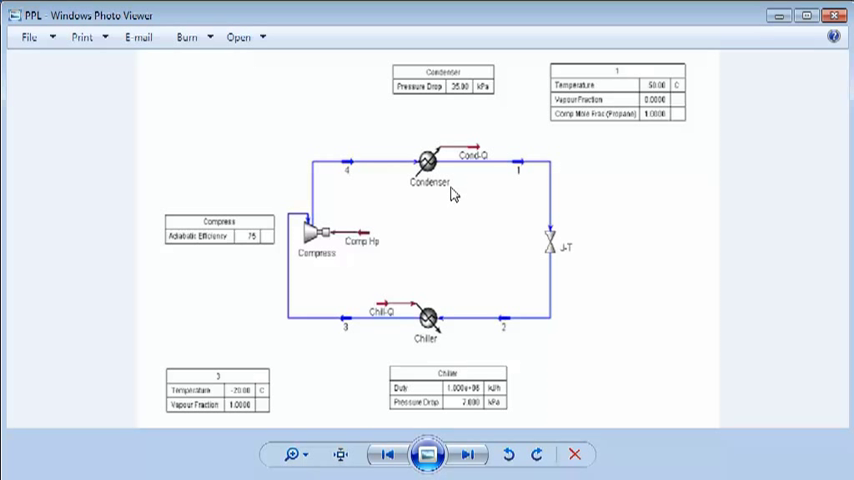
pyautogui.moveTo(516, 184)
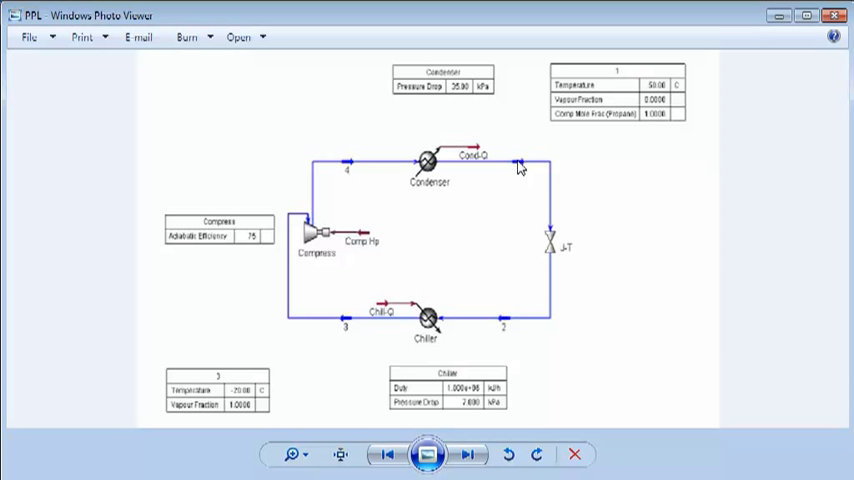
pyautogui.moveTo(540, 210)
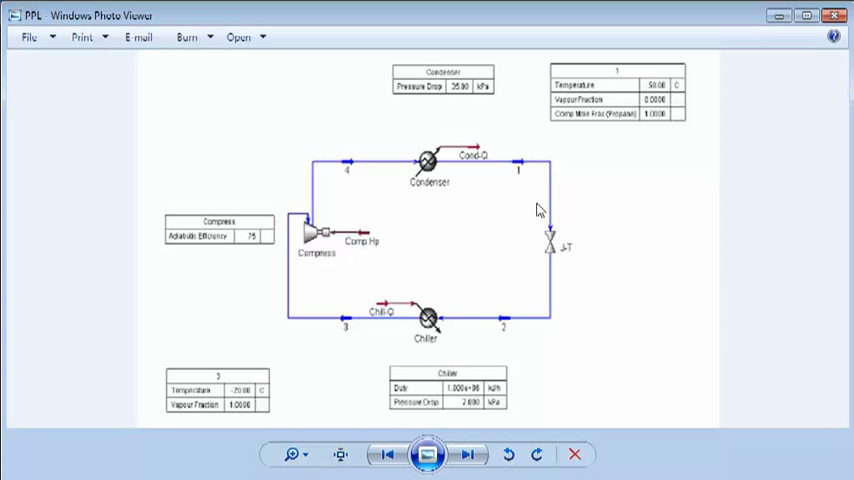
pyautogui.moveTo(548, 240)
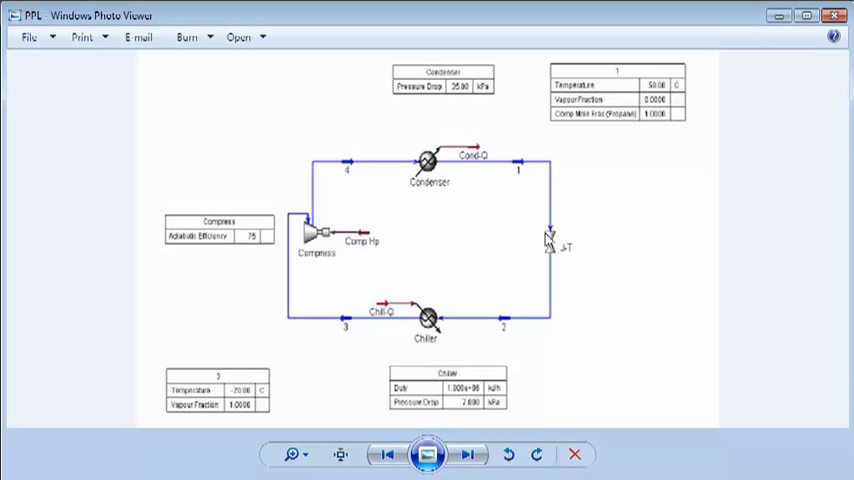
pyautogui.moveTo(548, 256)
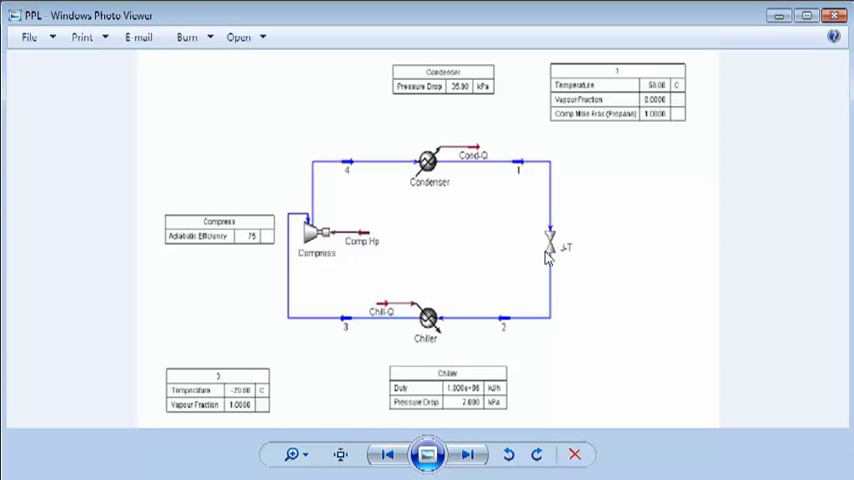
pyautogui.moveTo(450, 334)
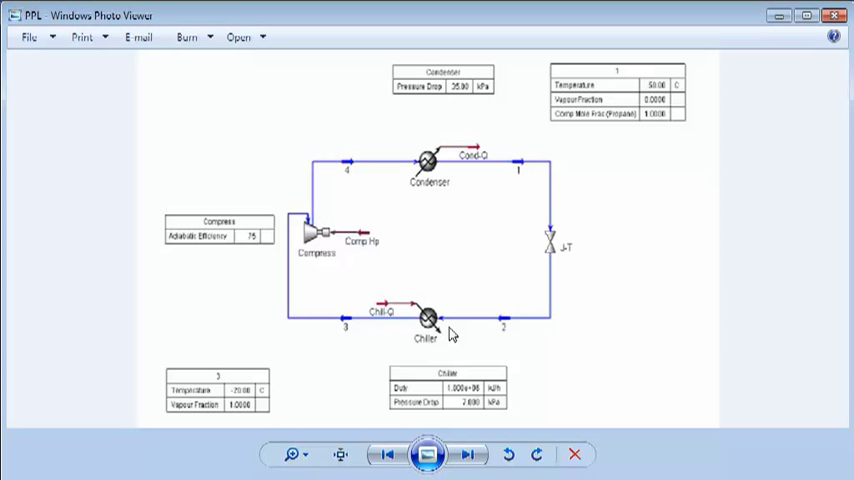
pyautogui.moveTo(348, 324)
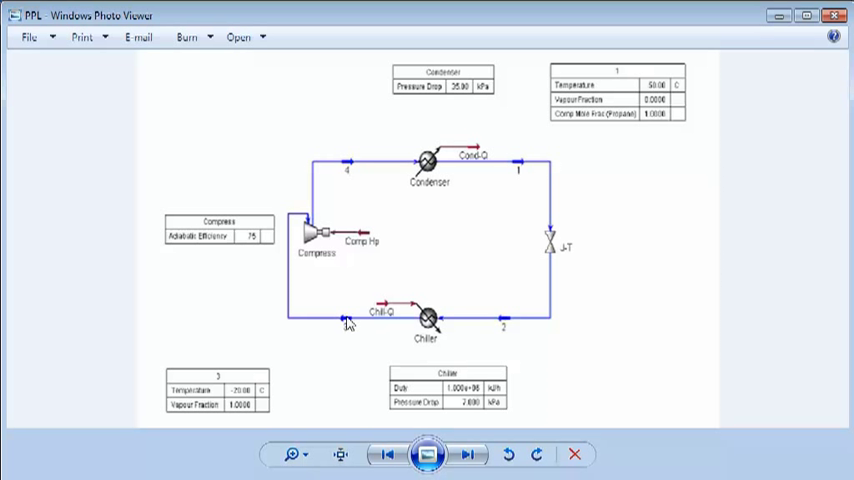
pyautogui.moveTo(284, 328)
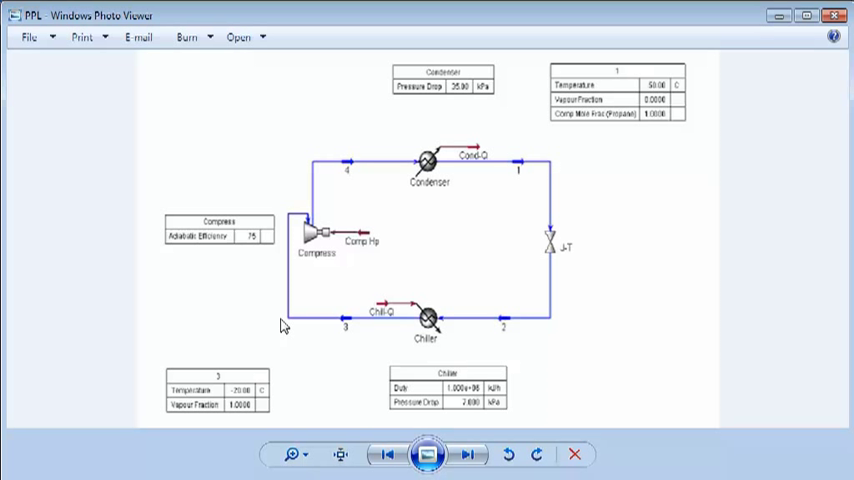
pyautogui.moveTo(304, 332)
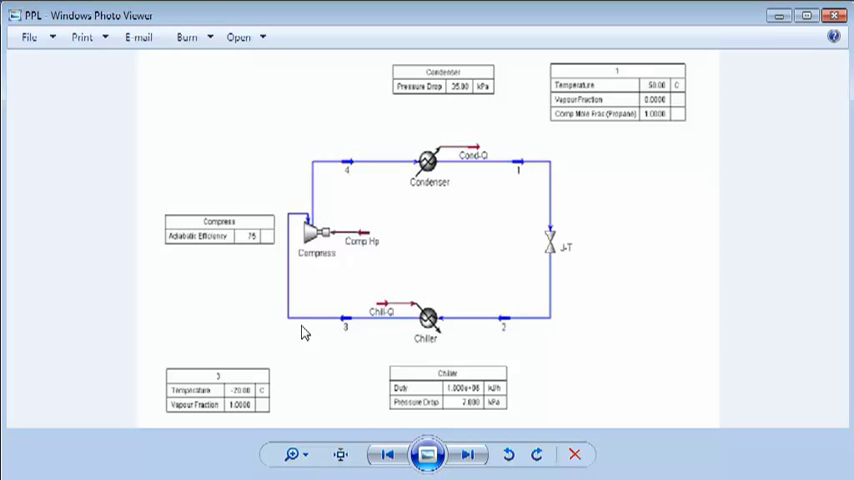
pyautogui.moveTo(432, 320)
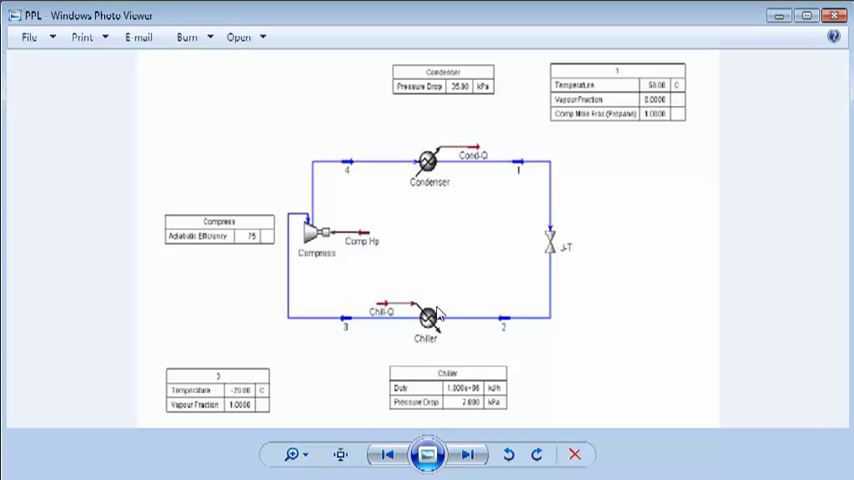
pyautogui.moveTo(370, 328)
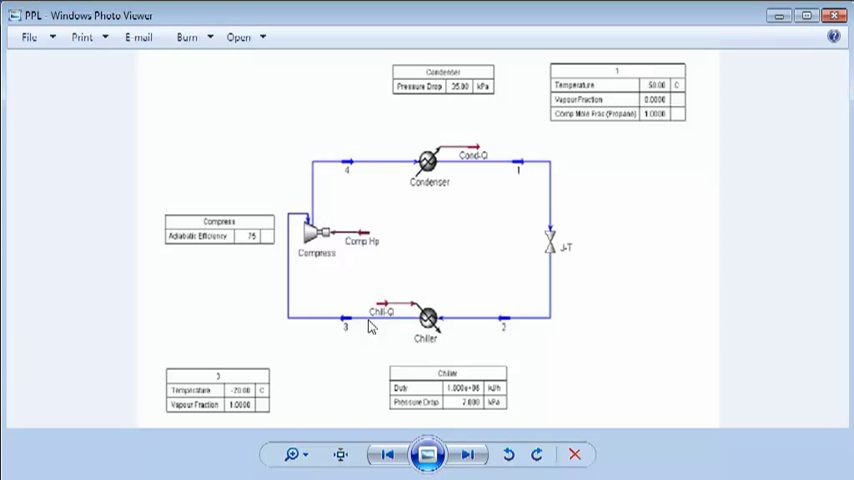
pyautogui.moveTo(304, 336)
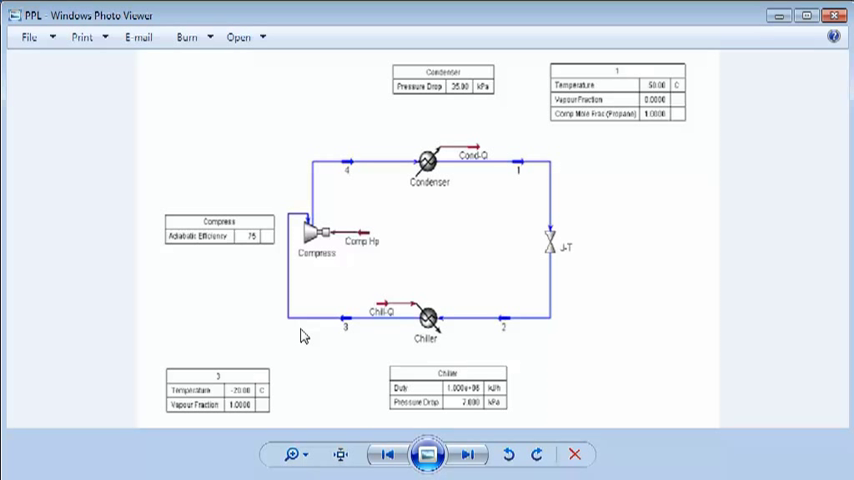
pyautogui.moveTo(268, 348)
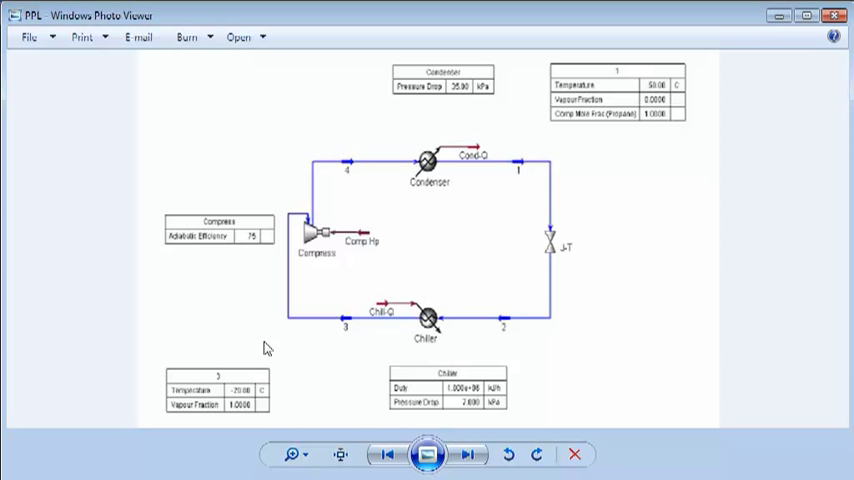
pyautogui.moveTo(294, 336)
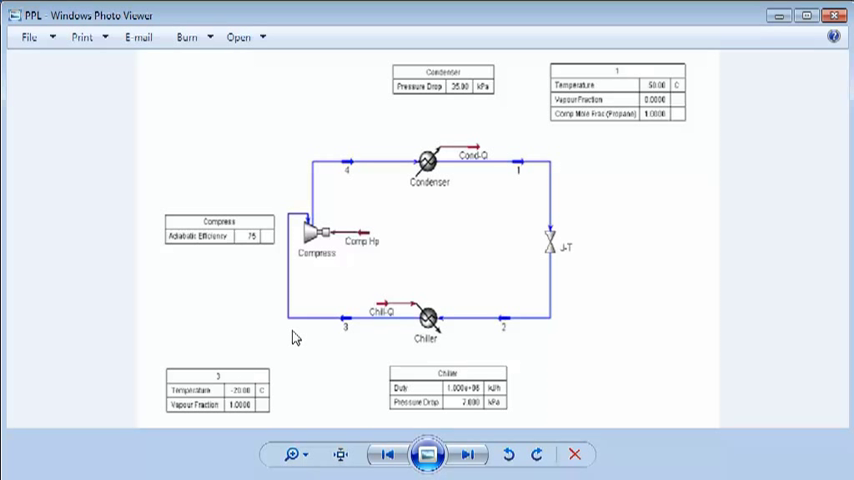
pyautogui.moveTo(296, 238)
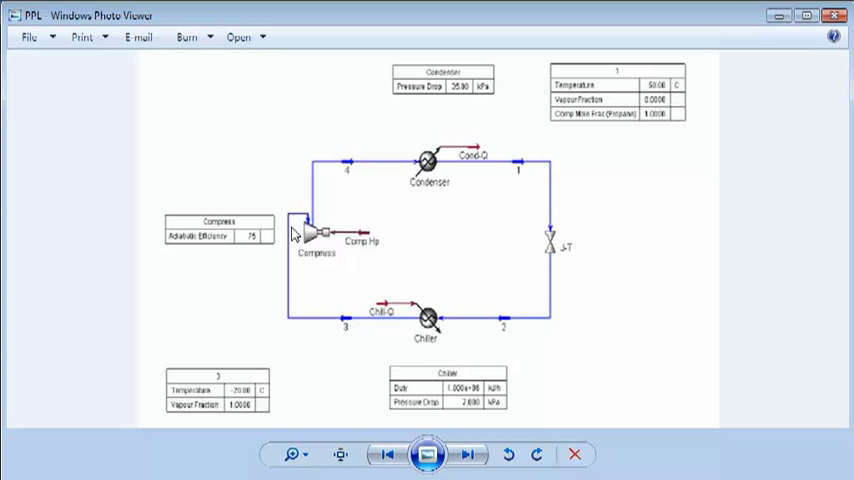
pyautogui.moveTo(366, 158)
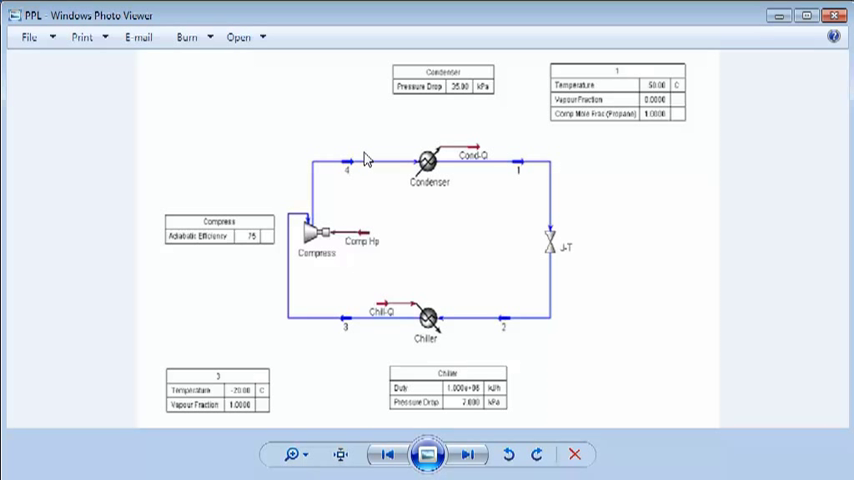
pyautogui.moveTo(292, 192)
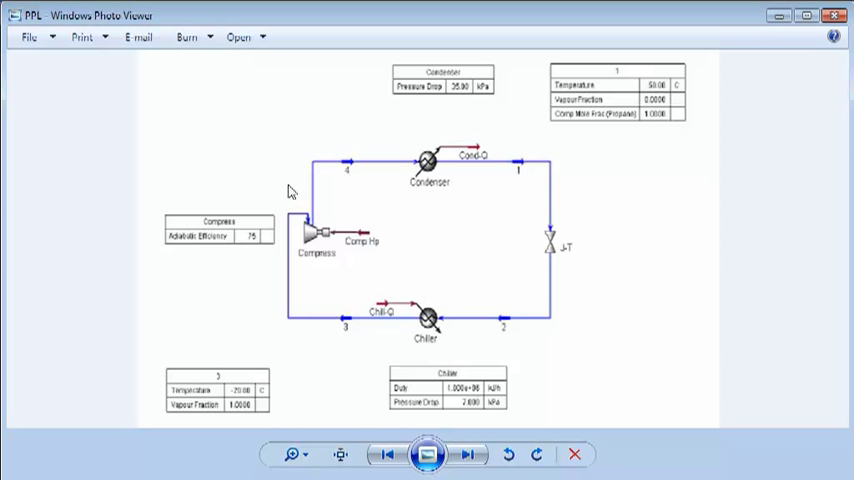
pyautogui.moveTo(284, 200)
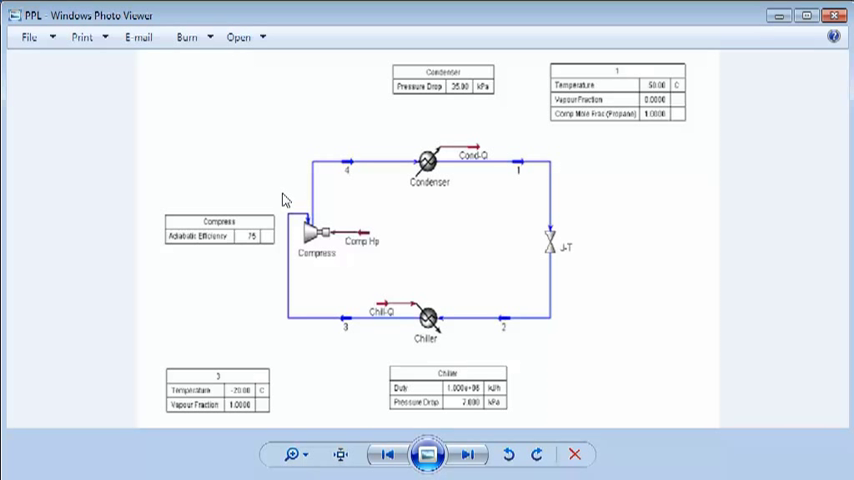
pyautogui.moveTo(392, 188)
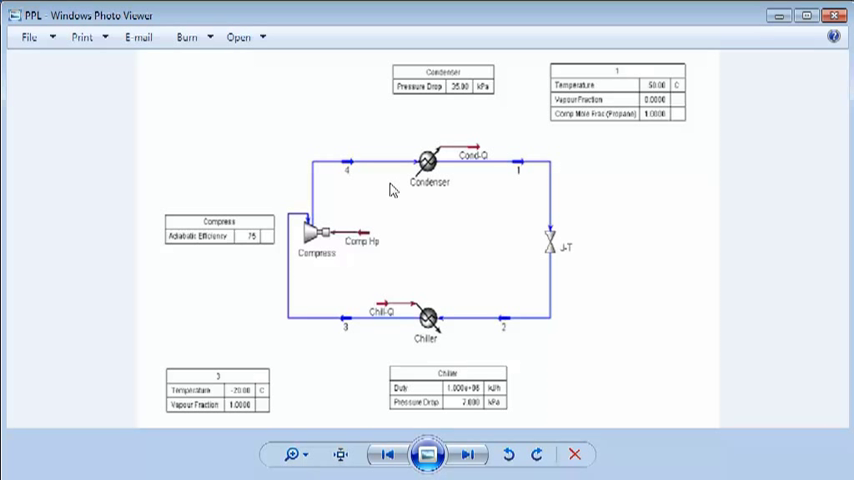